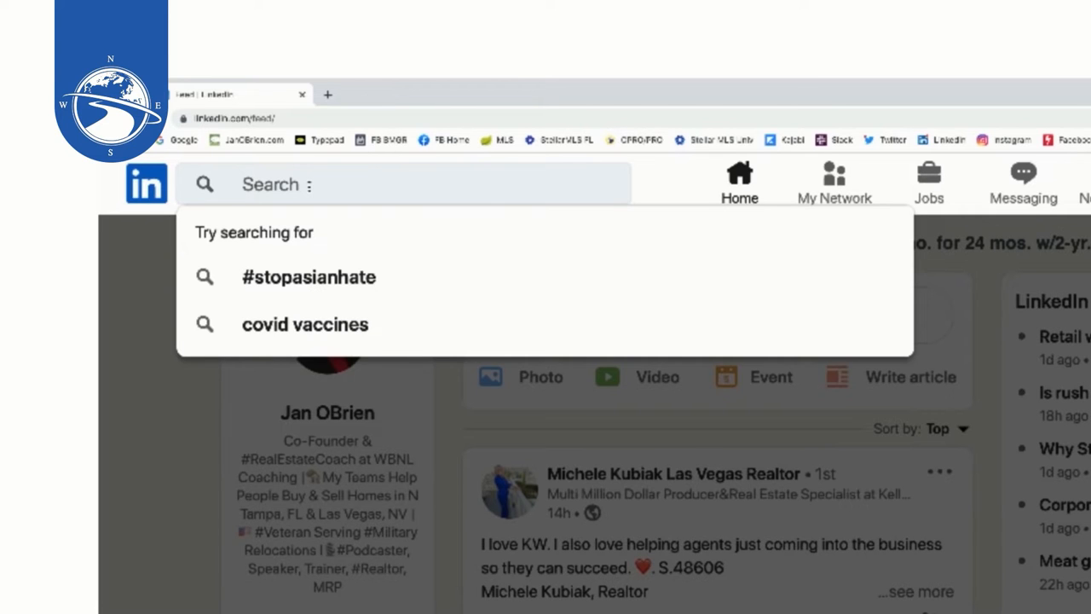
Search LinkedIn for 'O'brien, realtor' and show only people results.
type("O'brien, realtor")
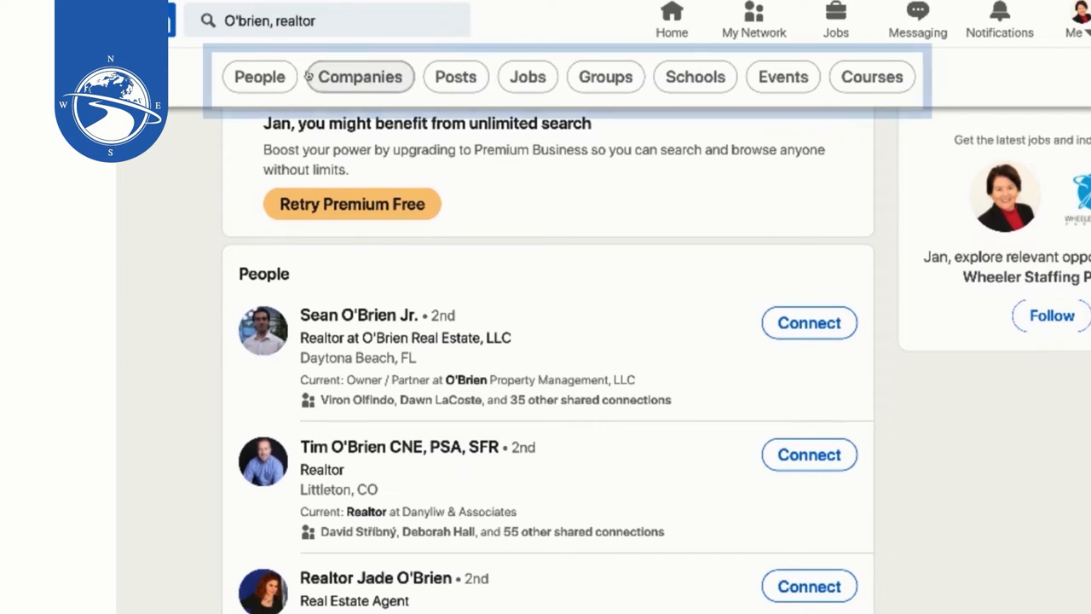
left_click(260, 76)
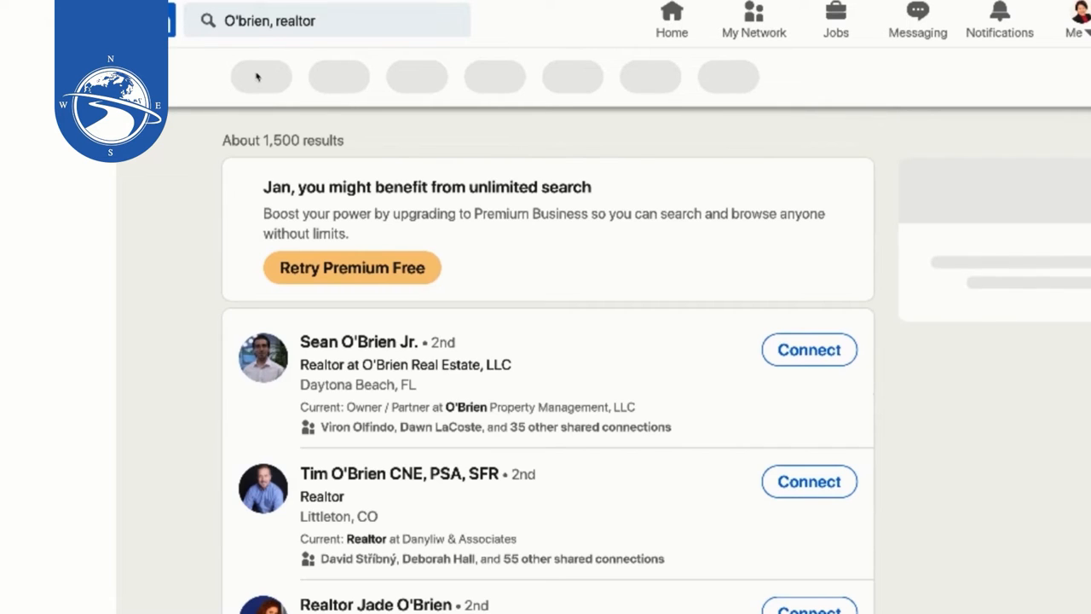
Keep results to people, filter to 2nd-degree connections (101 results), and scroll the list.
left_click(261, 76)
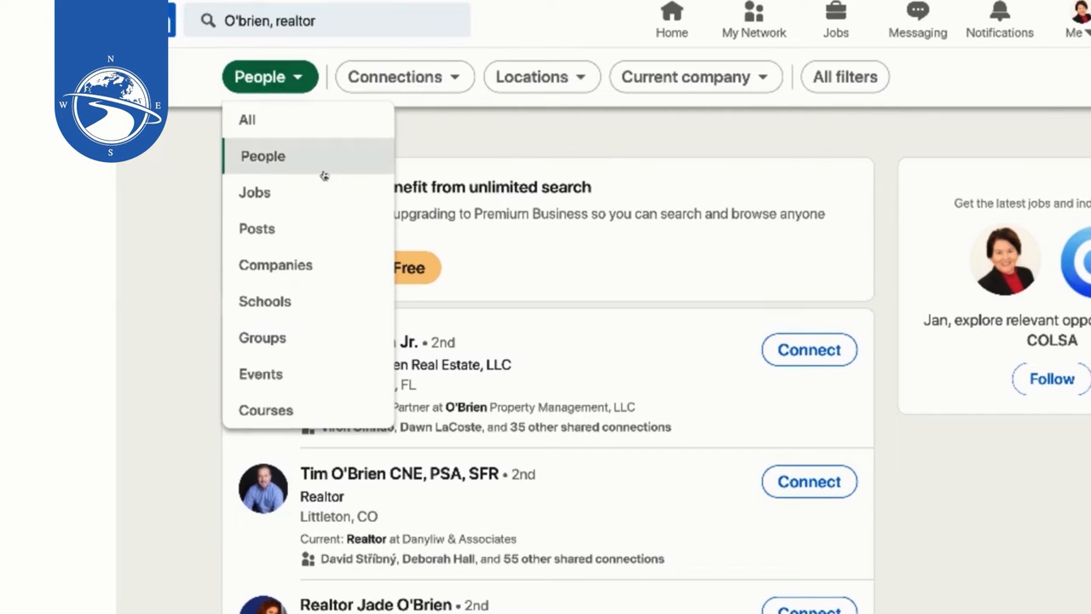
mouse_move(329, 301)
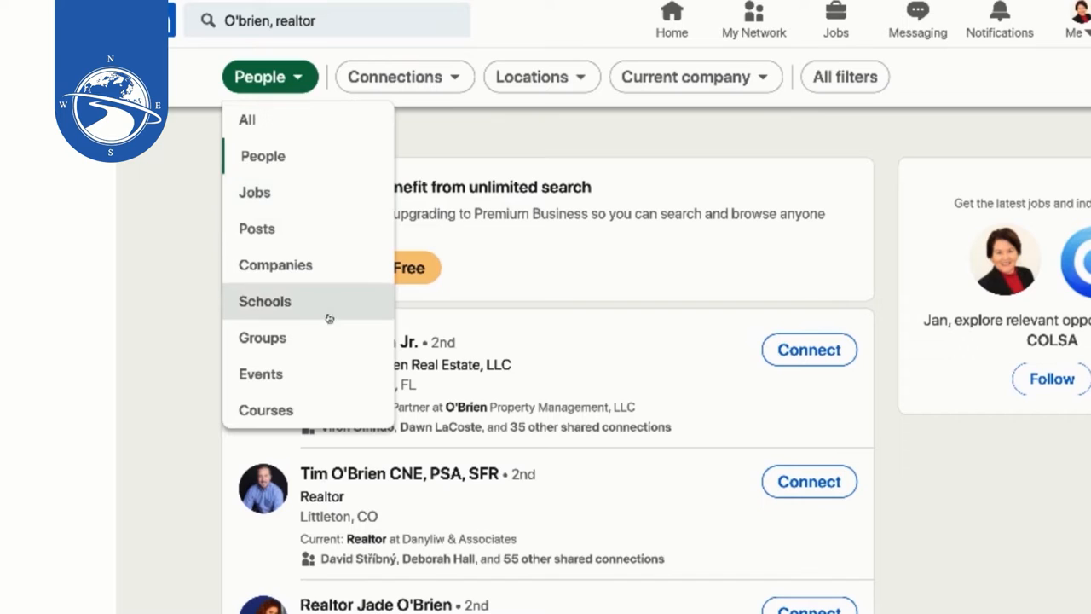
left_click(263, 156)
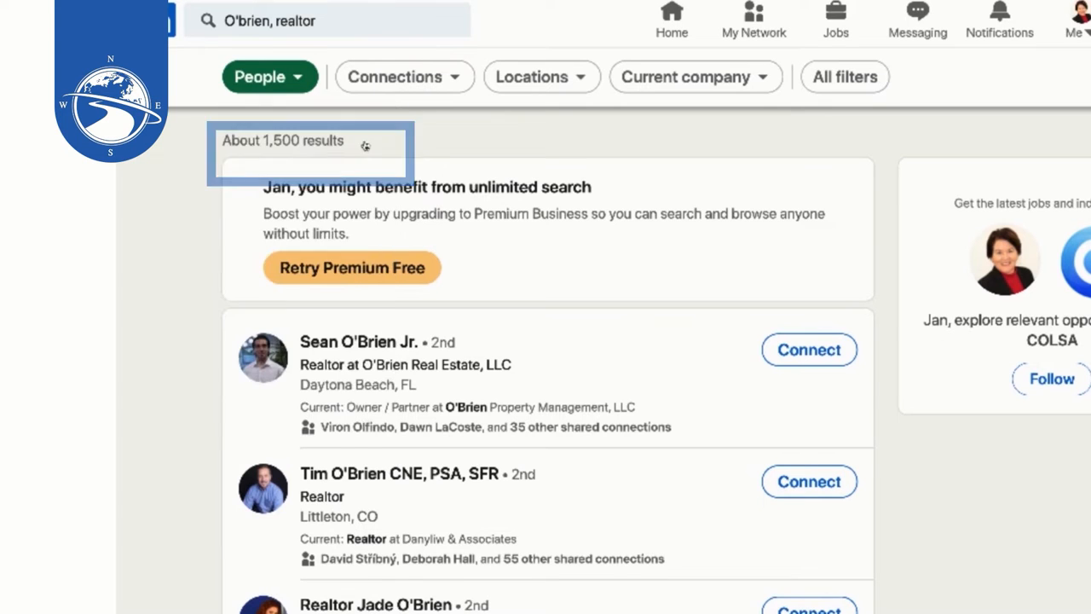
left_click(404, 77)
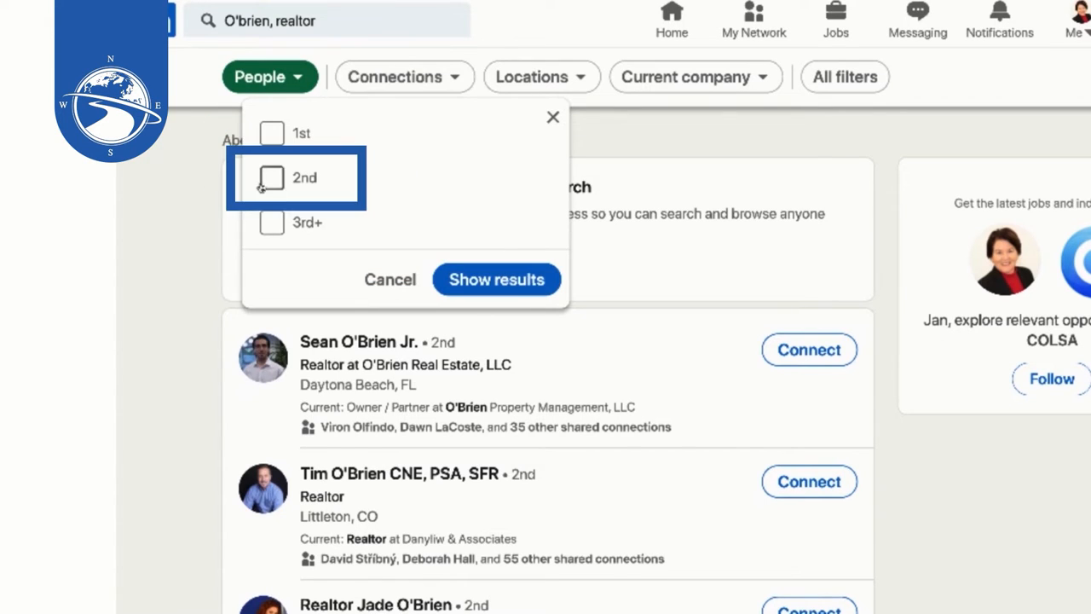
left_click(271, 177)
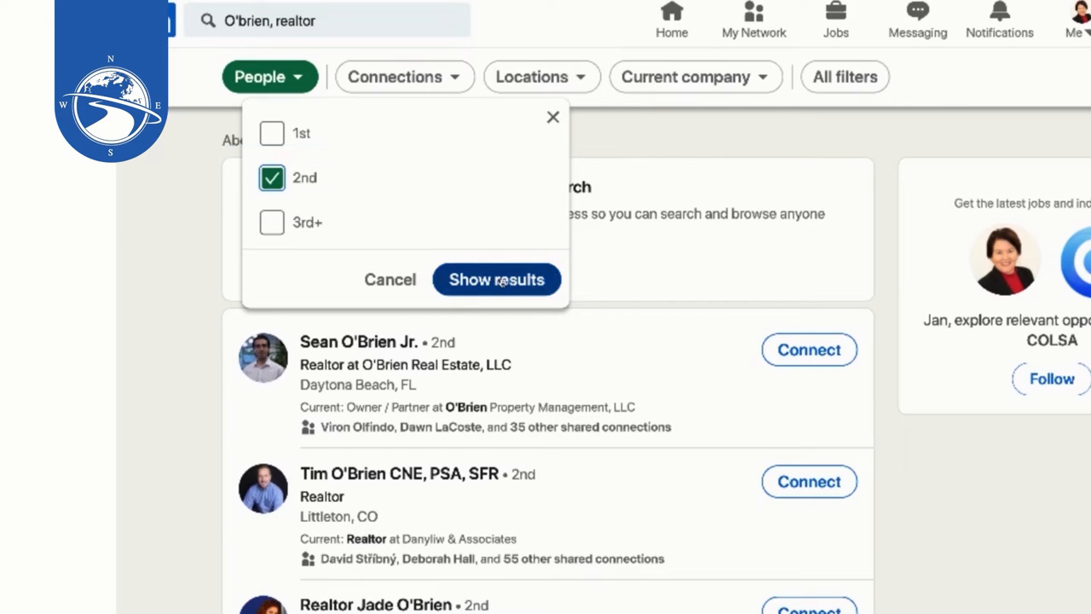
left_click(496, 279)
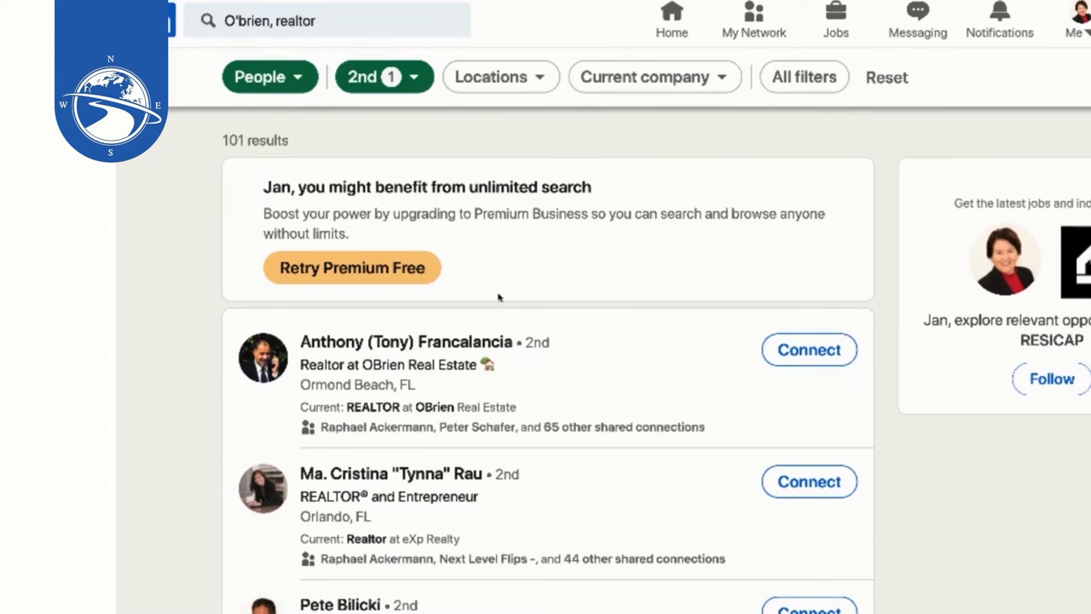
scroll("down", 3)
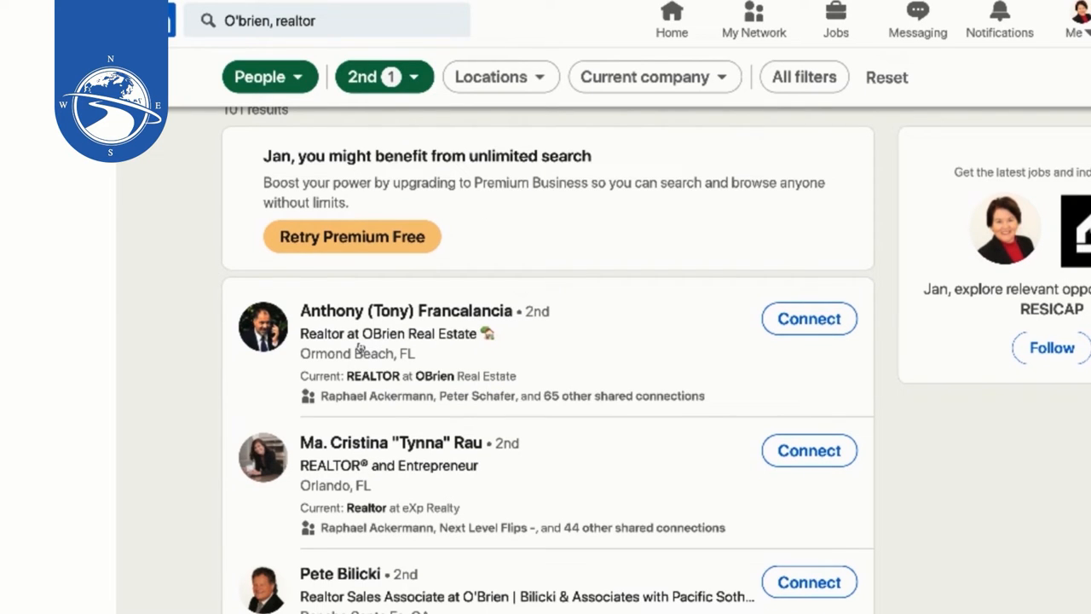
scroll("down", 3)
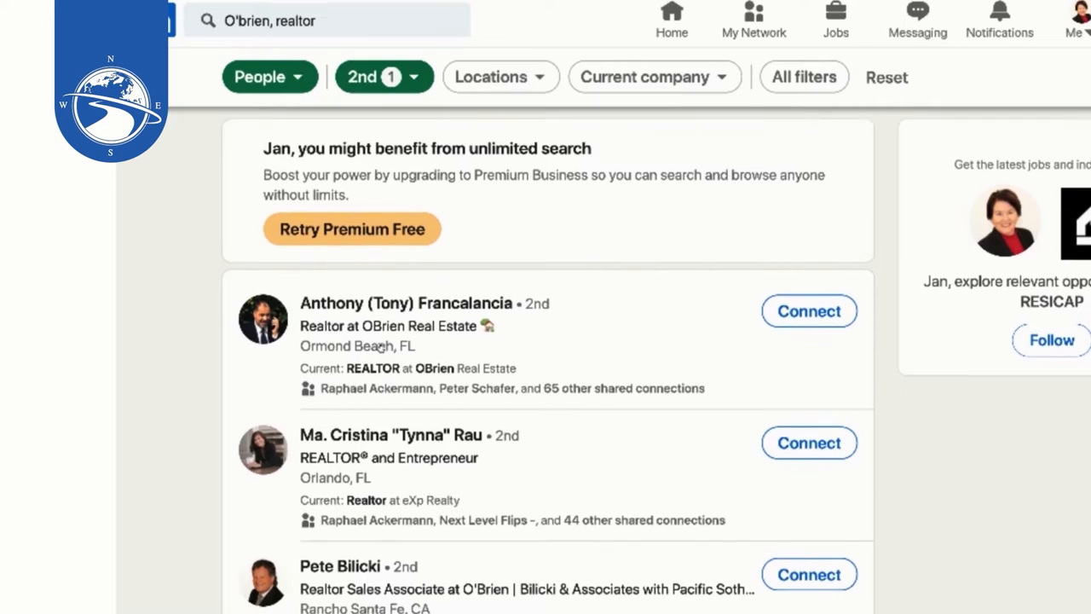
scroll("down", 3)
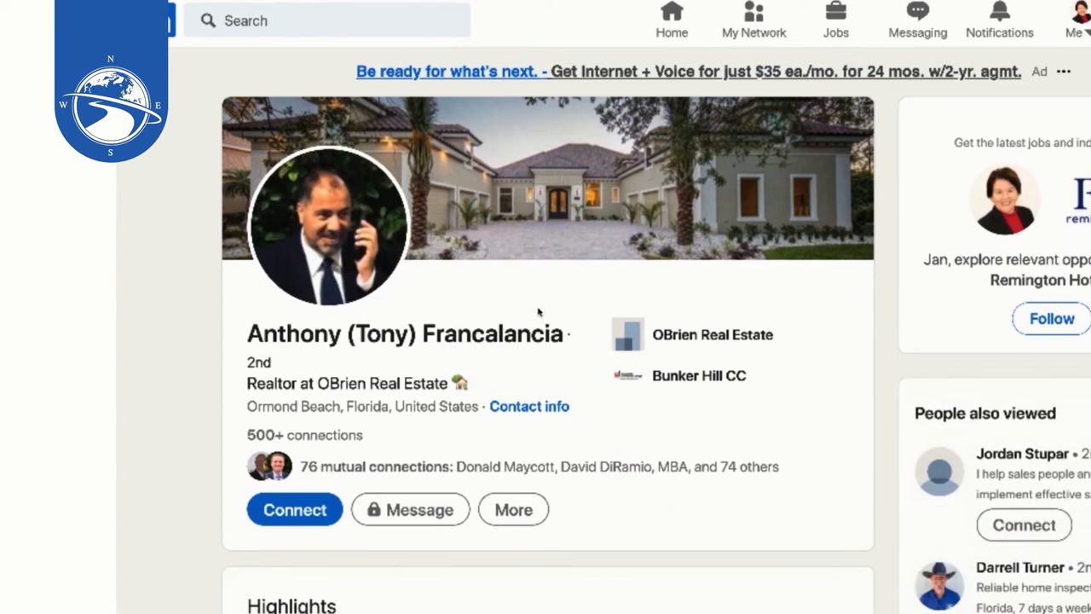
scroll("down", 3)
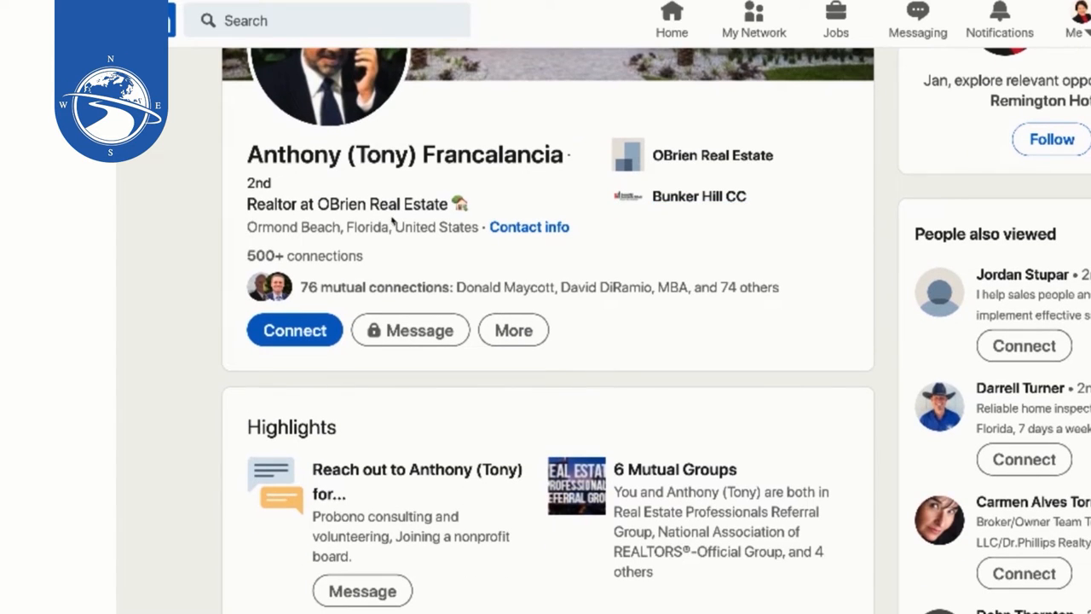
mouse_move(488, 252)
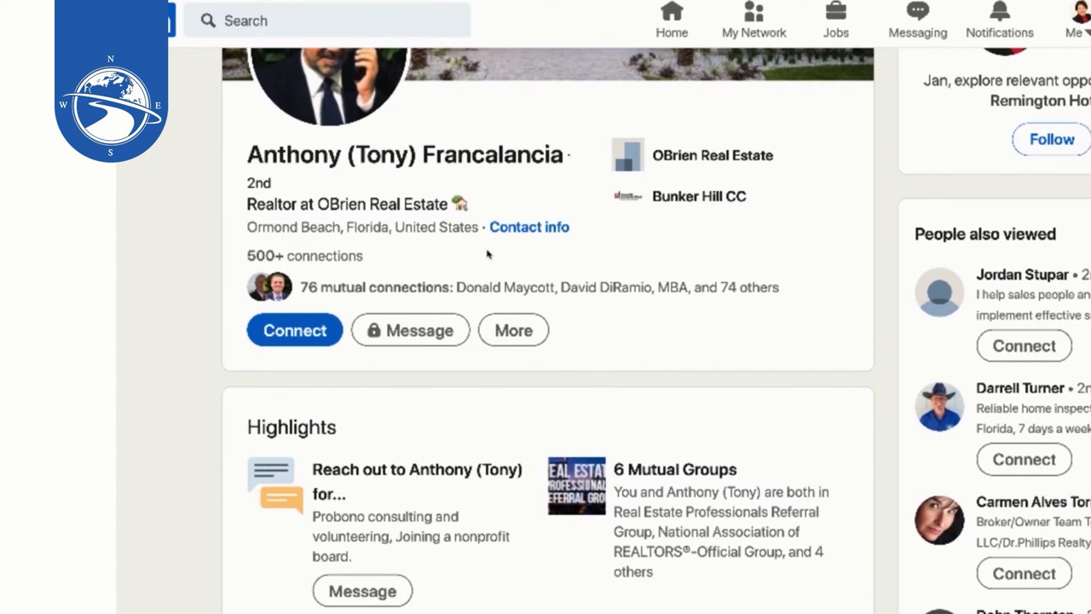
scroll("down", 3)
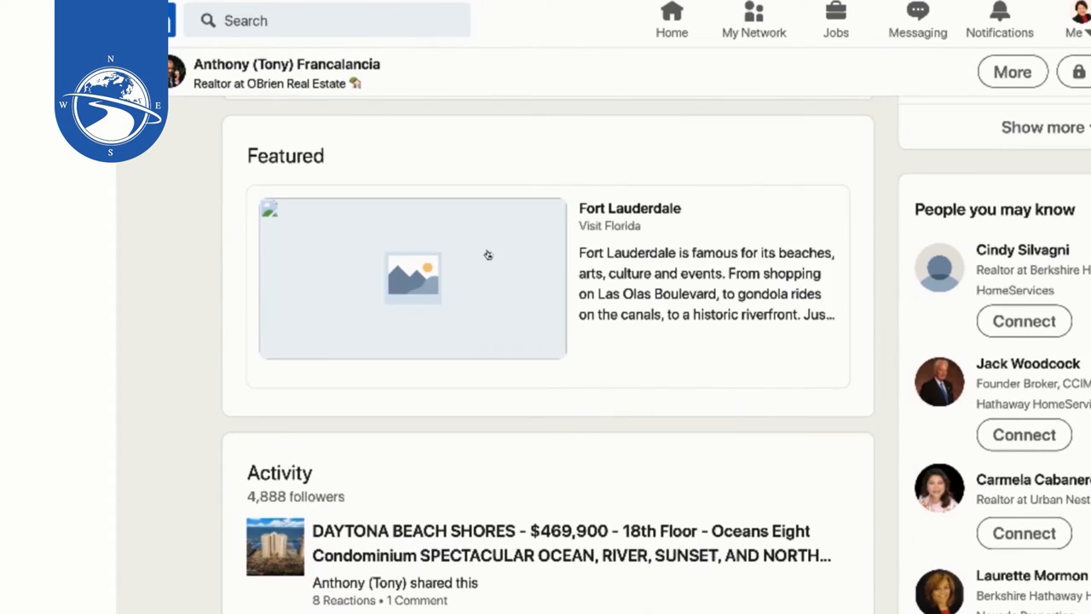
scroll("down", 3)
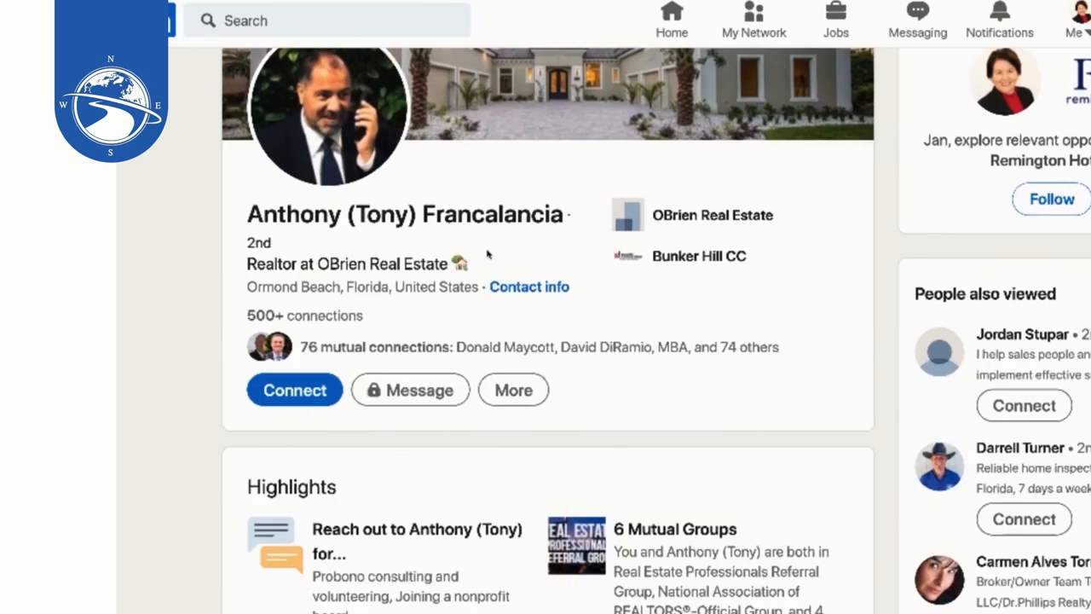
left_click(294, 390)
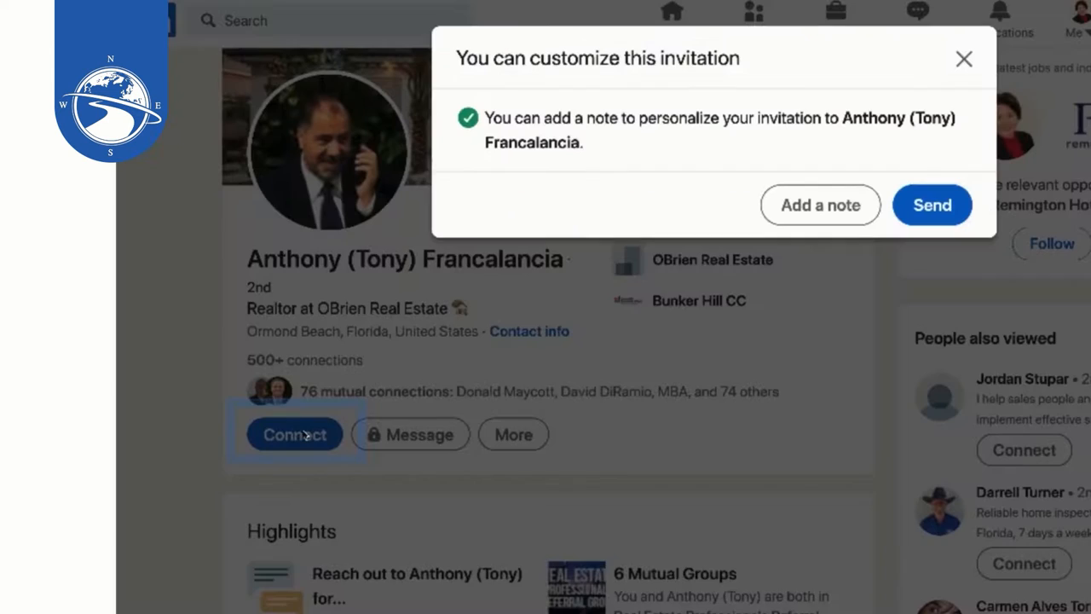
left_click(819, 205)
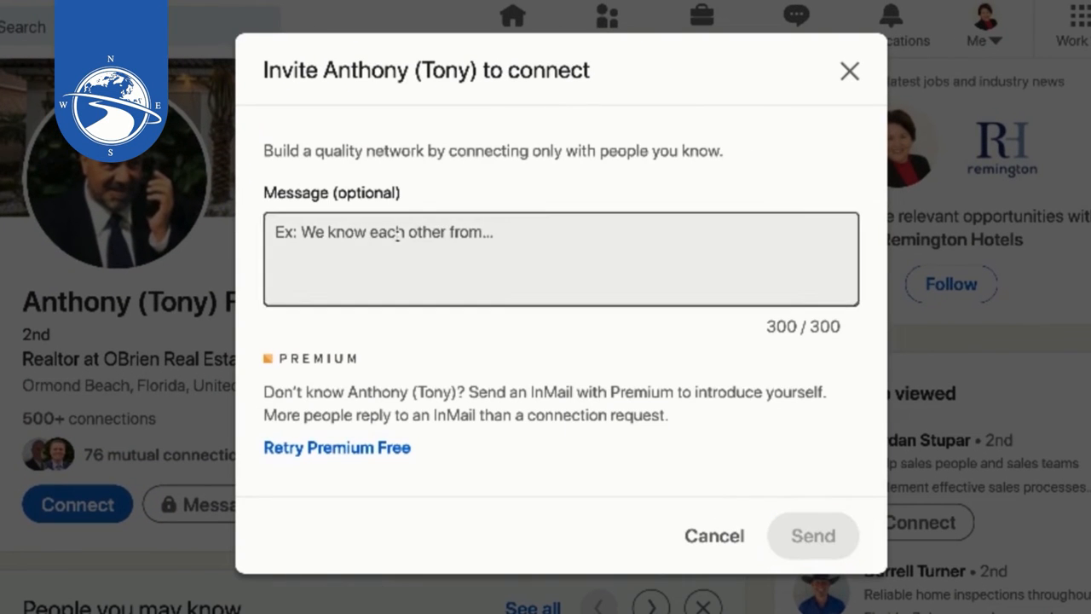
left_click(561, 259)
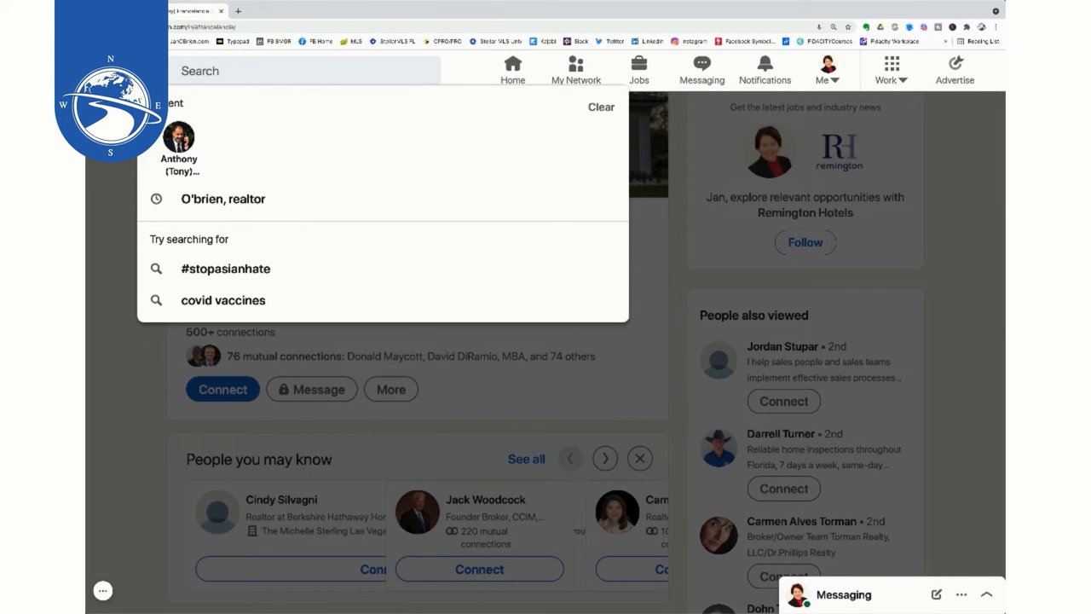
left_click(224, 199)
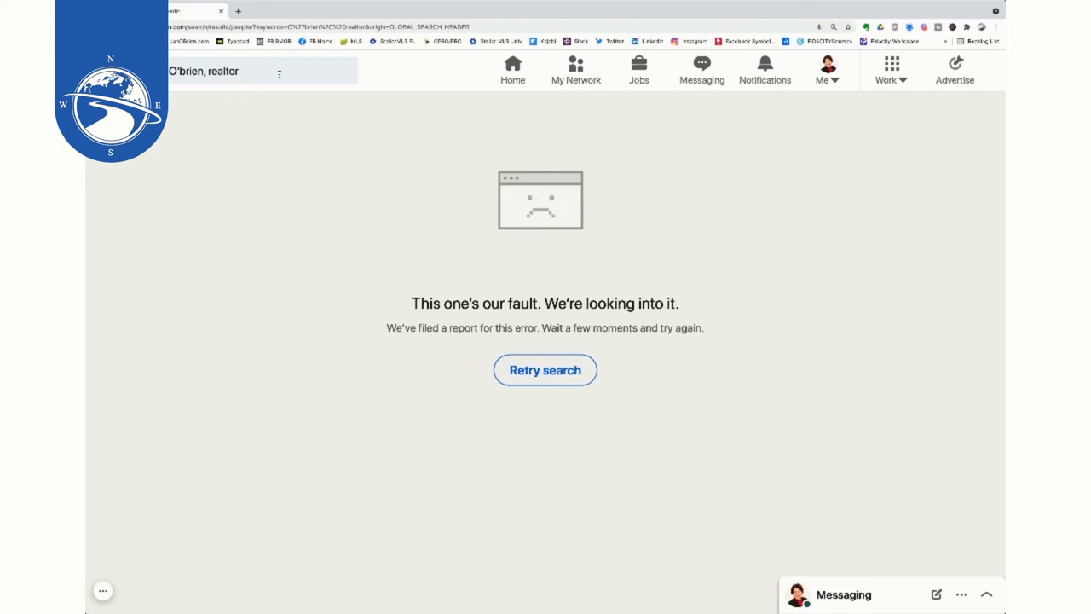
left_click(265, 70)
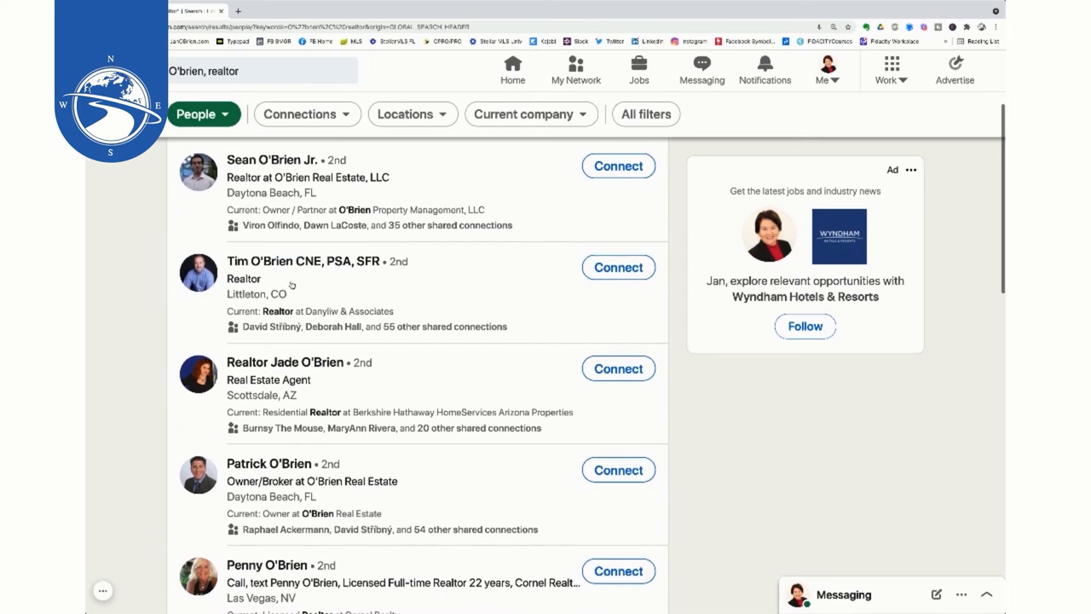
scroll("down", 3)
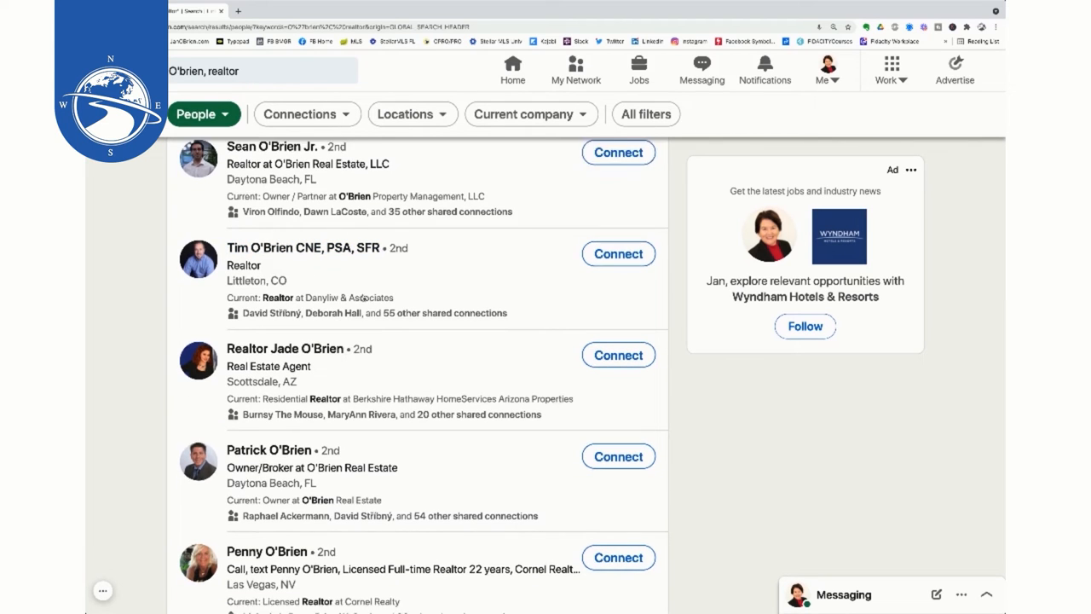
scroll("down", 3)
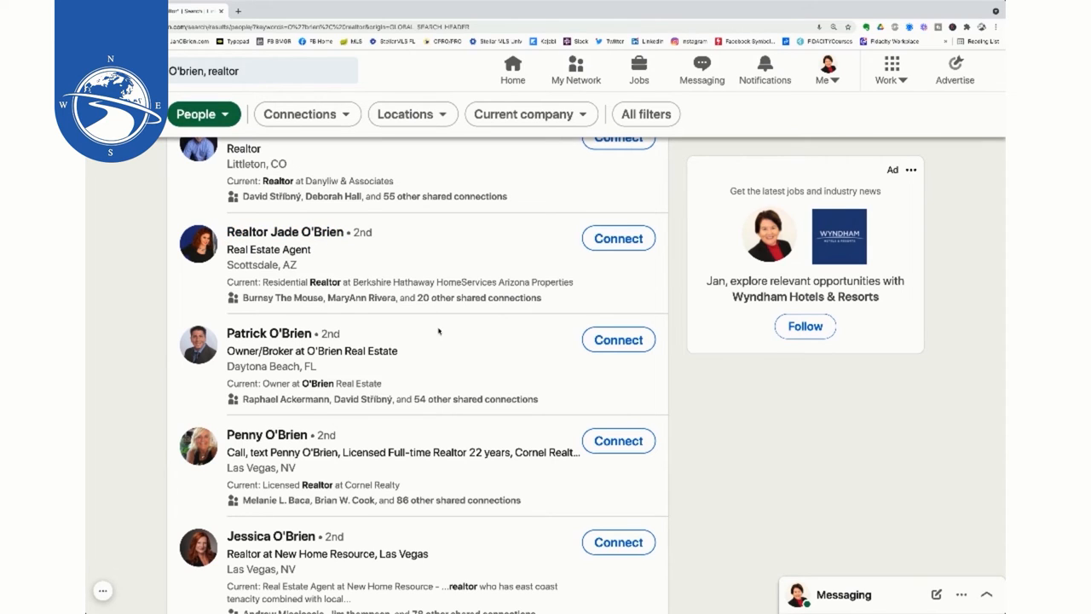
scroll("down", 3)
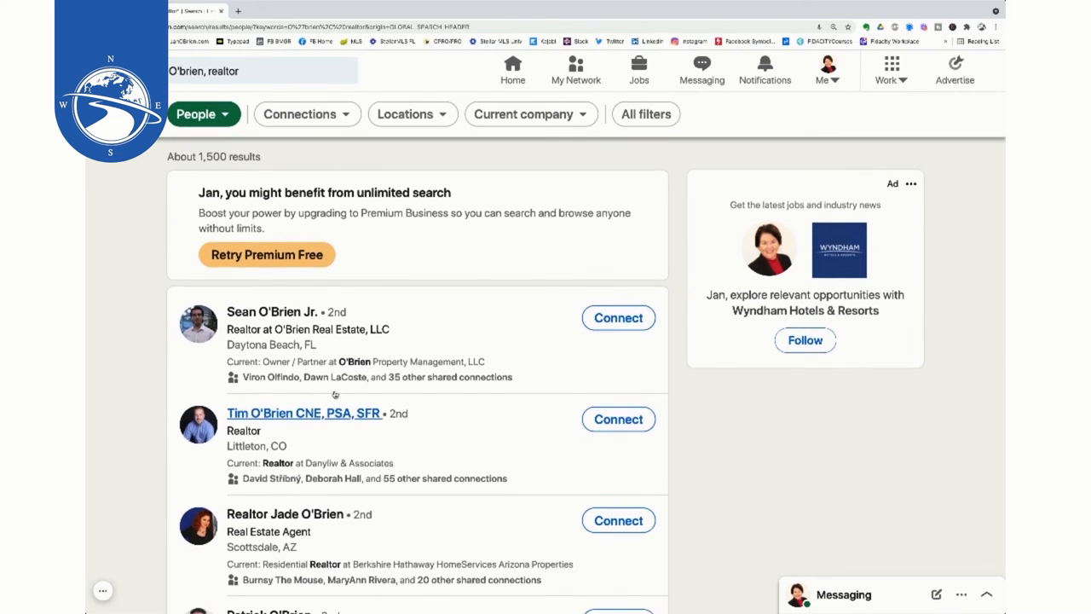
scroll("down", 3)
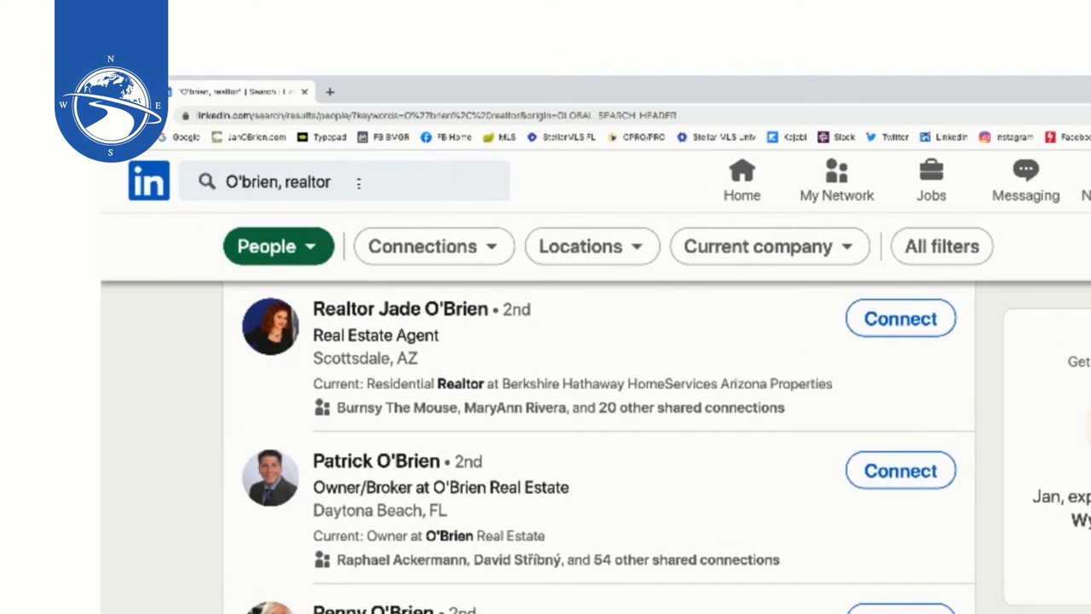
left_click(298, 182)
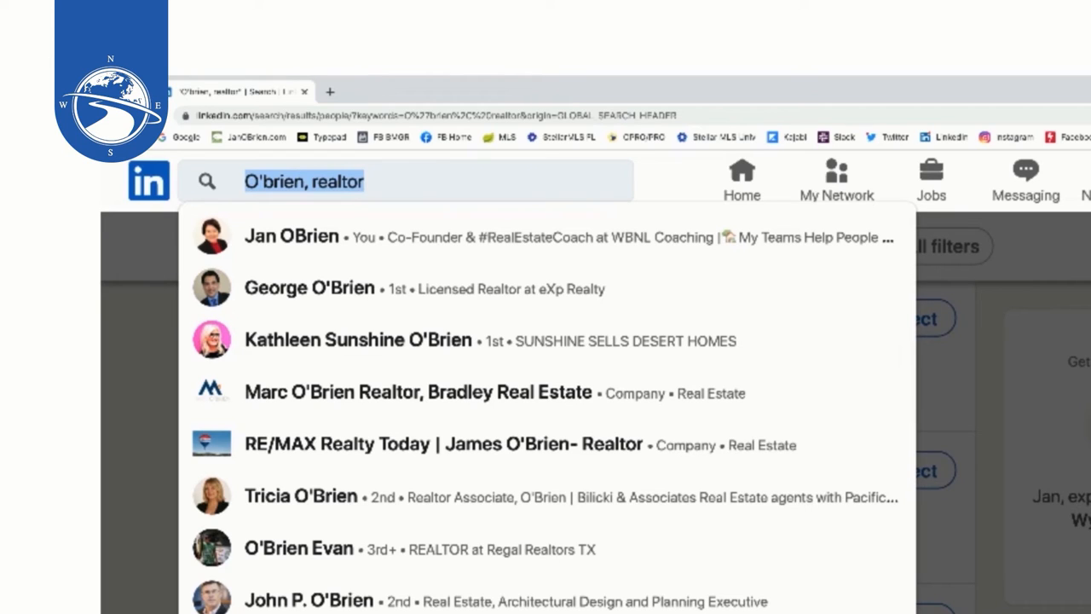
type("u")
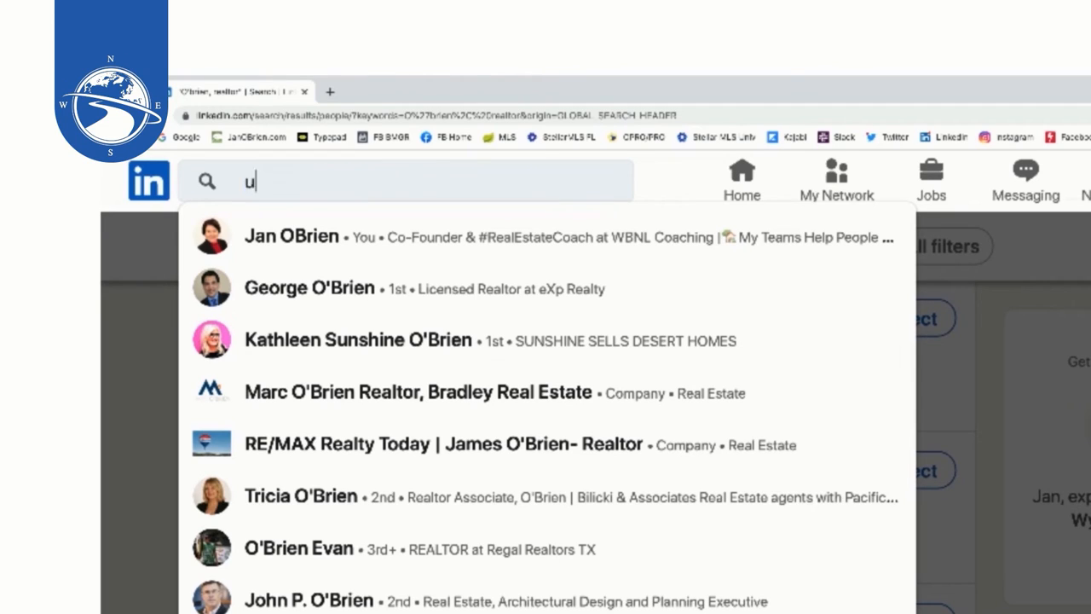
type("ga,")
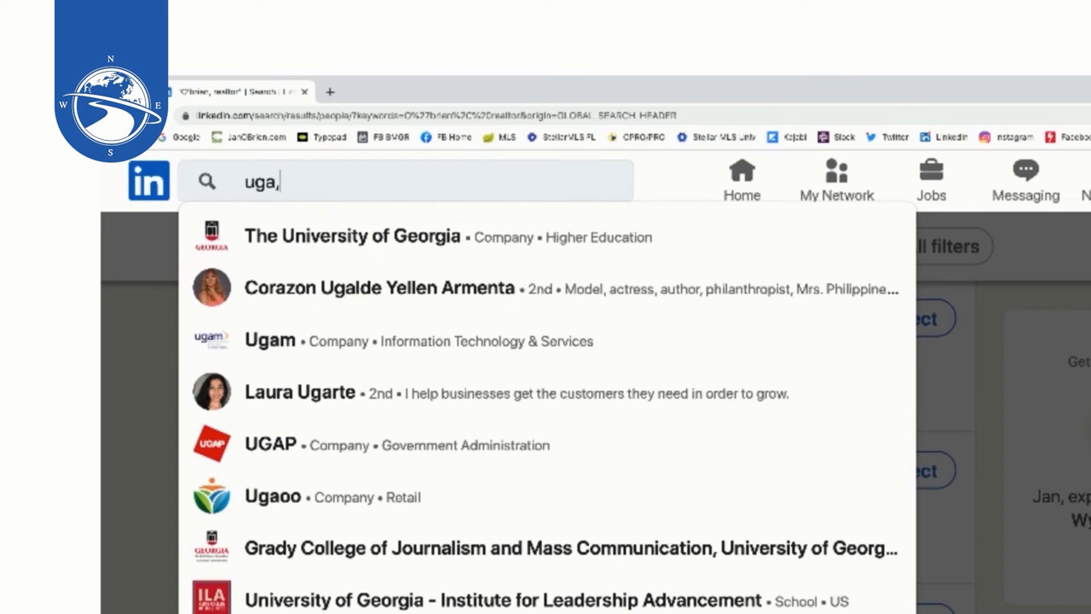
type("realtor")
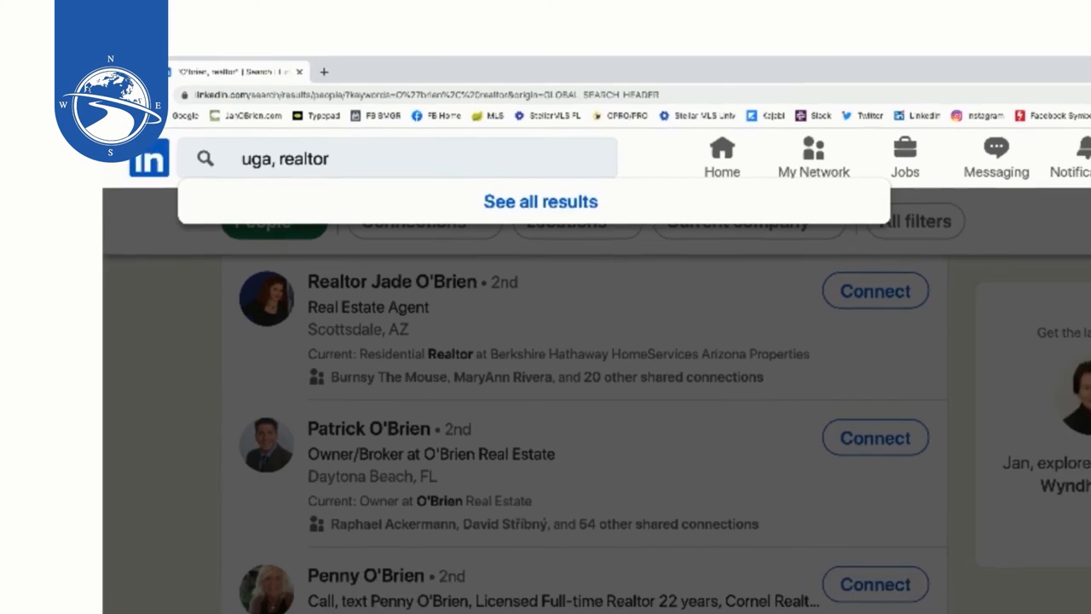
left_click(540, 201)
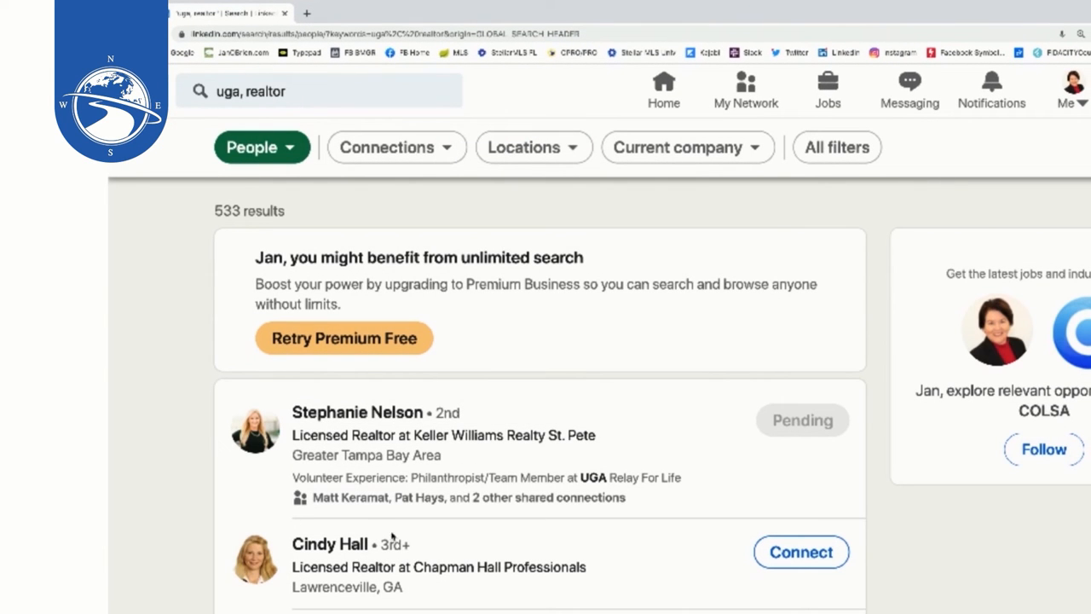
mouse_move(497, 565)
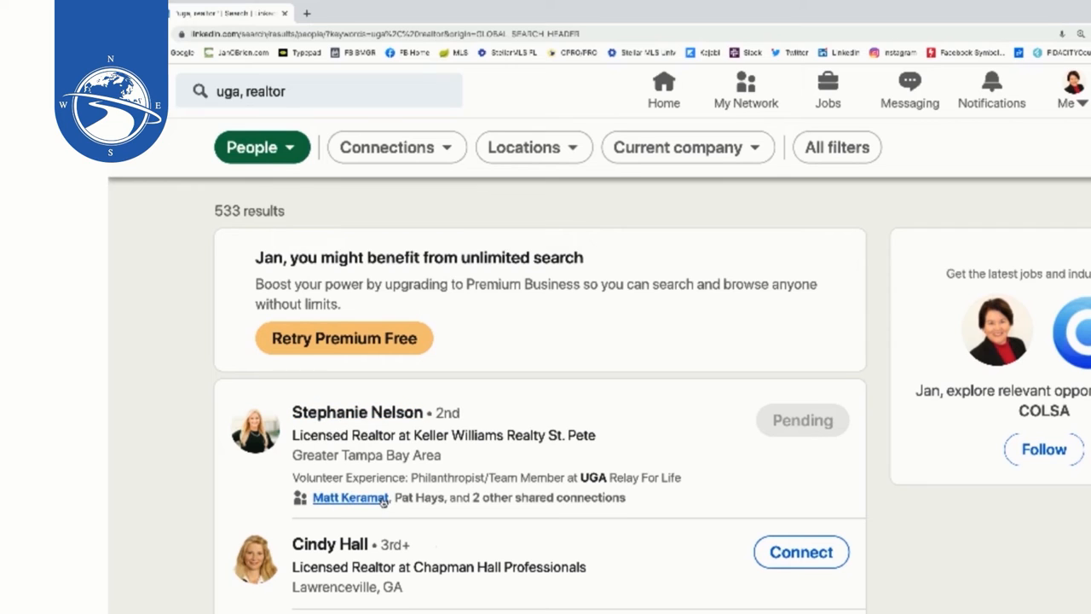
scroll("down", 3)
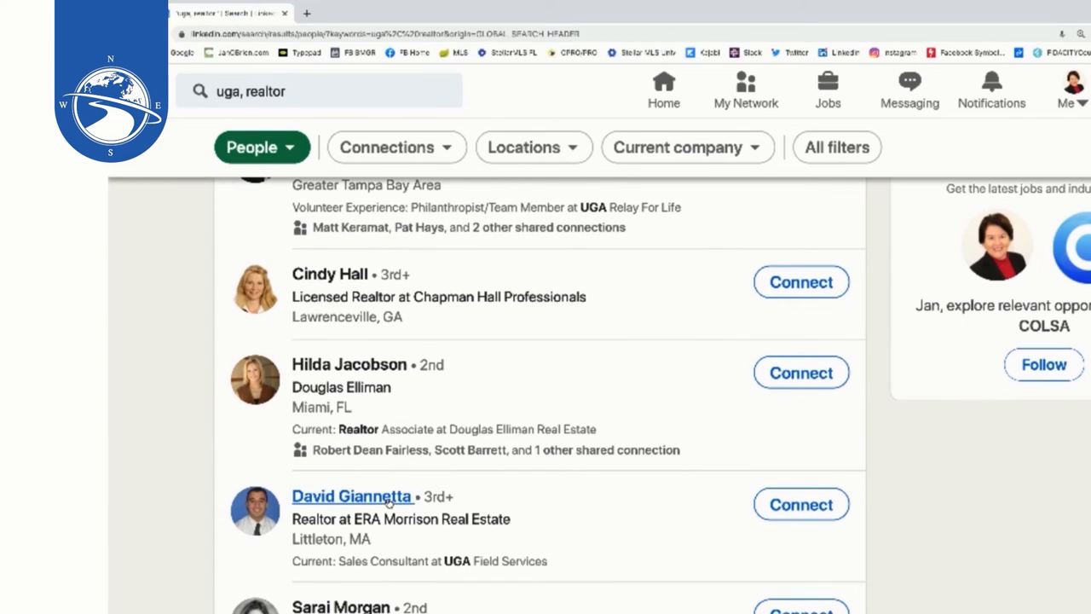
left_click(351, 496)
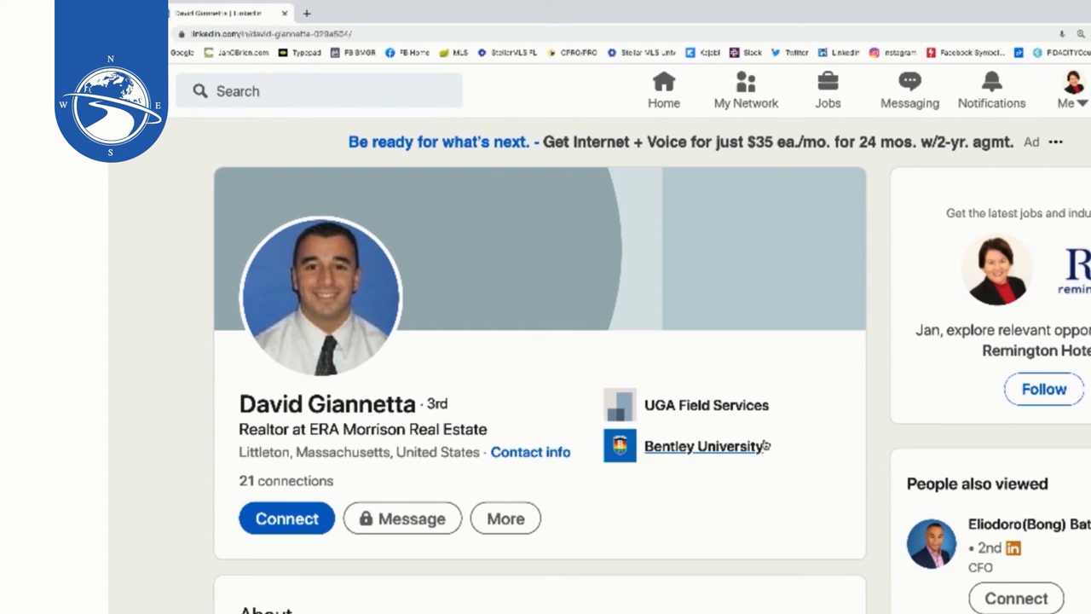
scroll("down", 3)
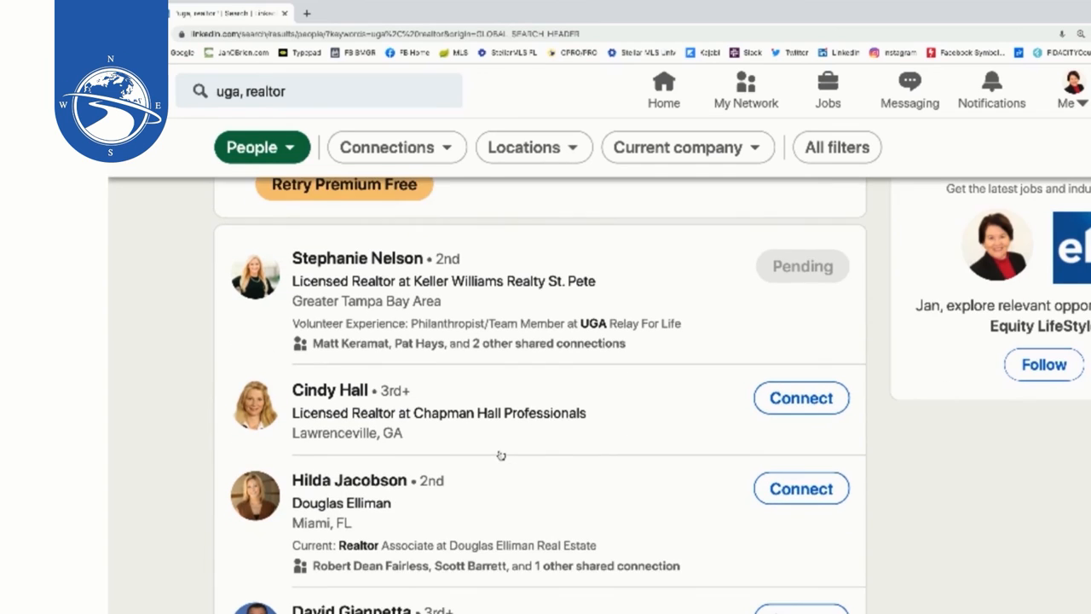
Replace the old query with 'mrp, real estate agent' and run the search.
left_click(320, 91)
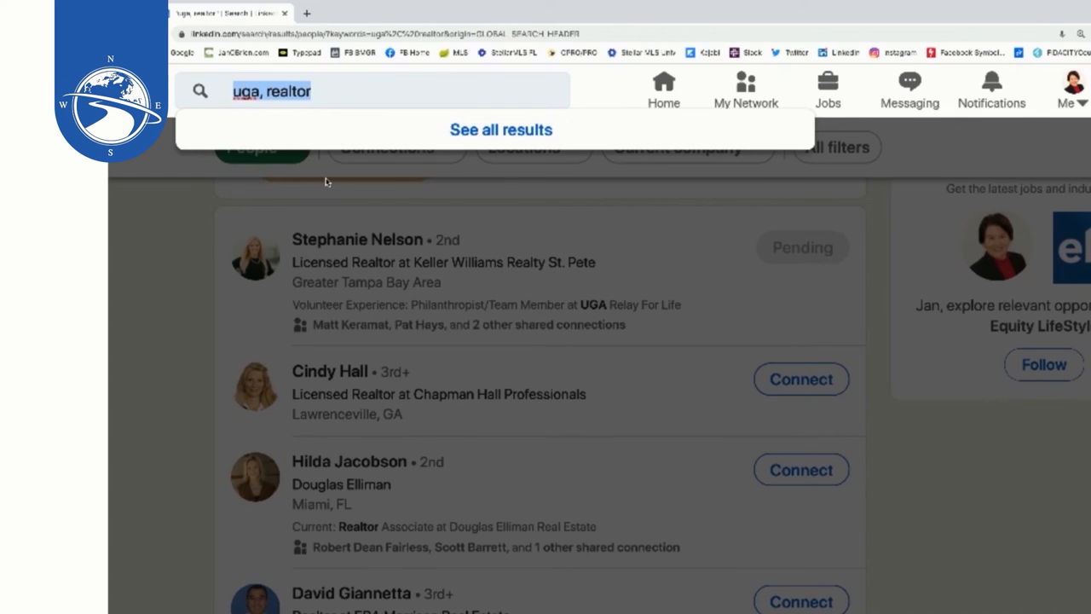
left_click(371, 91)
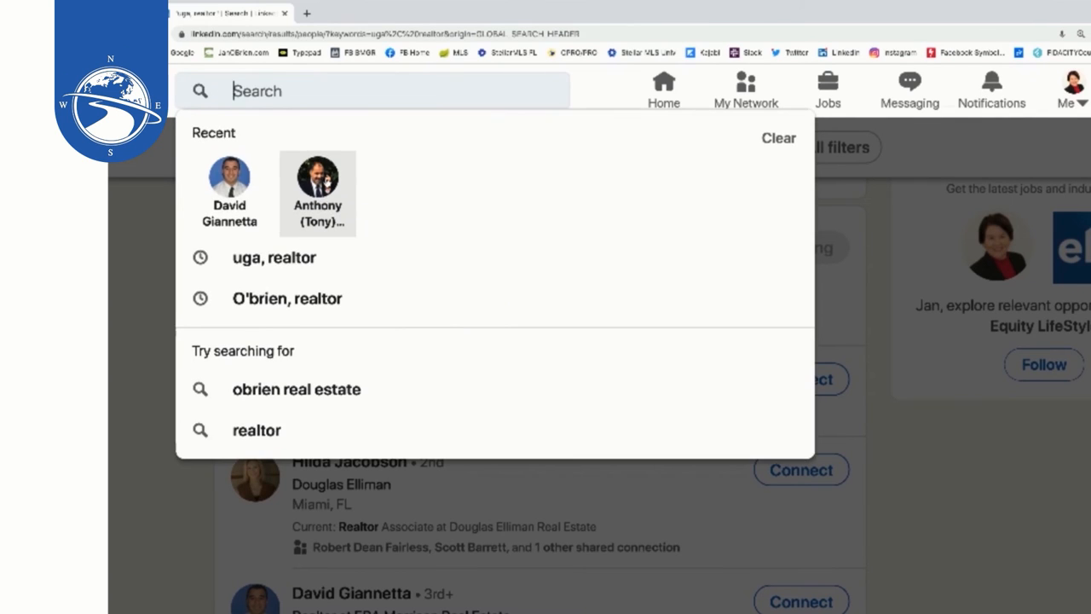
type("mrp")
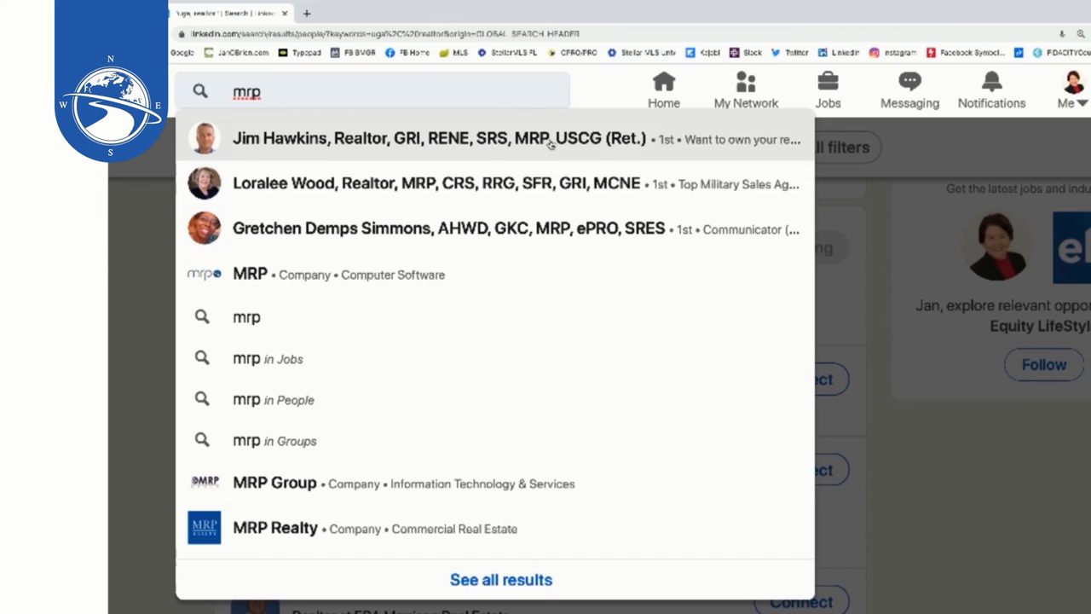
type(".")
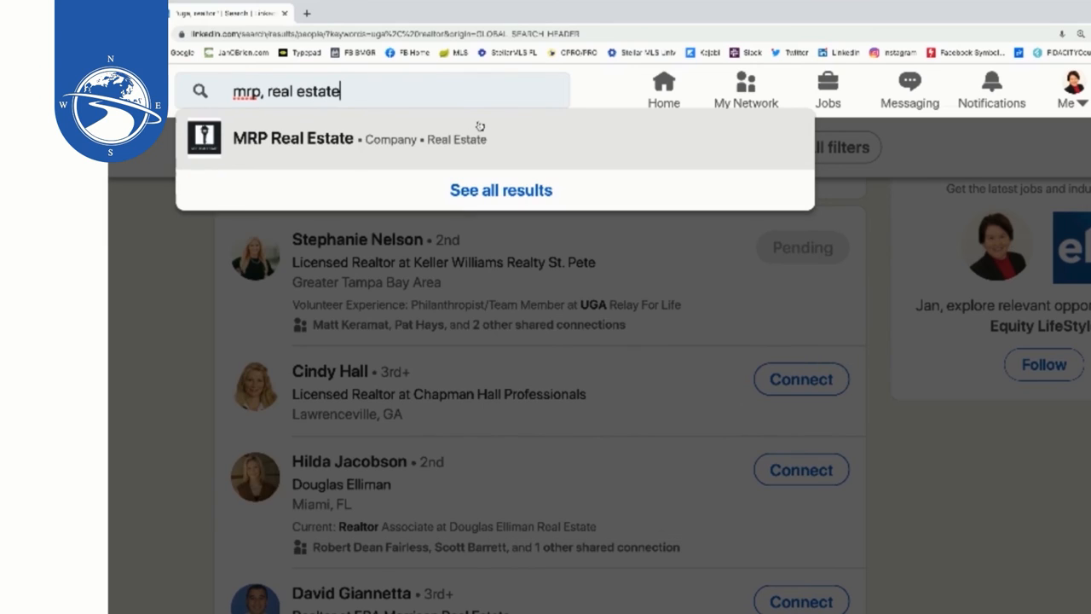
type("agent")
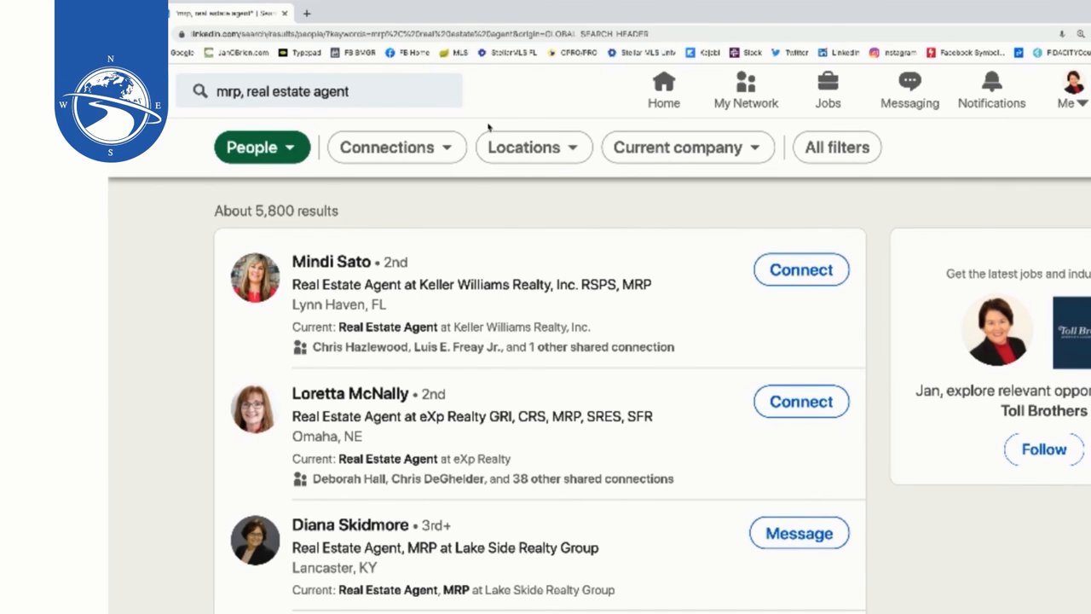
mouse_move(589, 298)
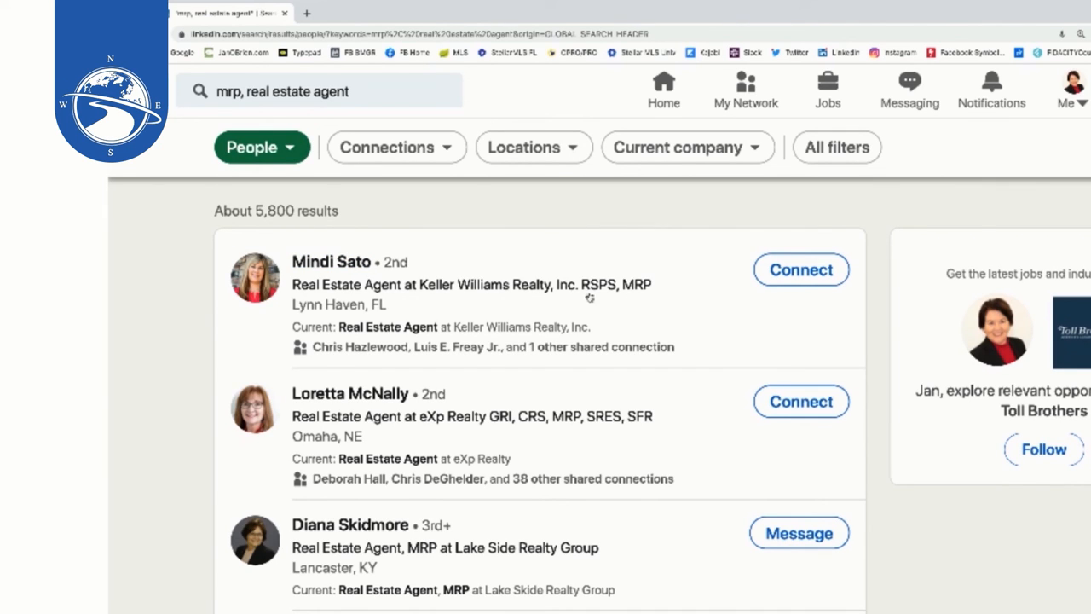
mouse_move(640, 297)
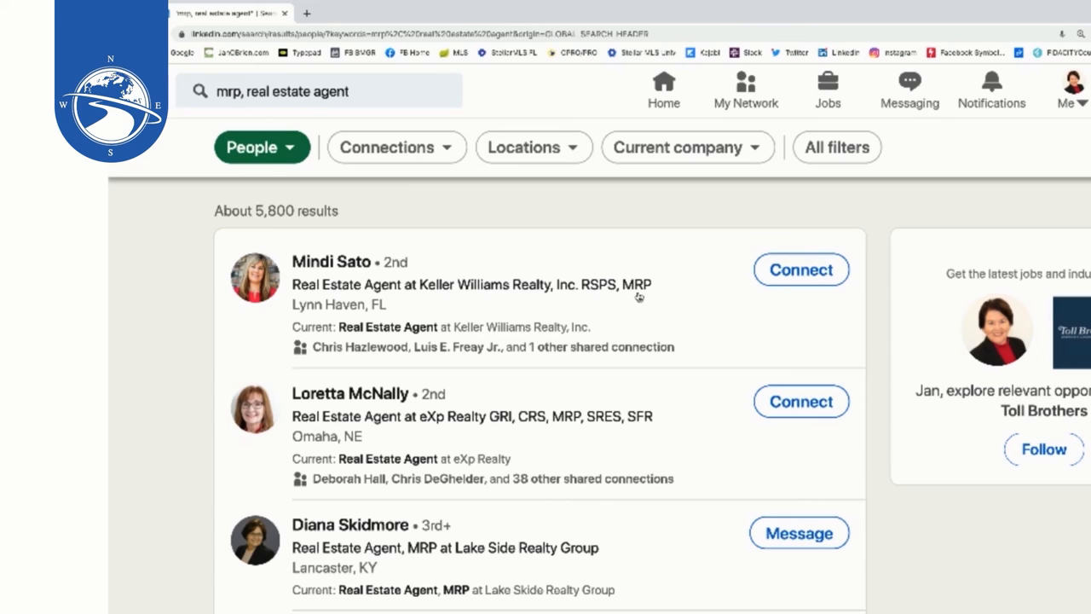